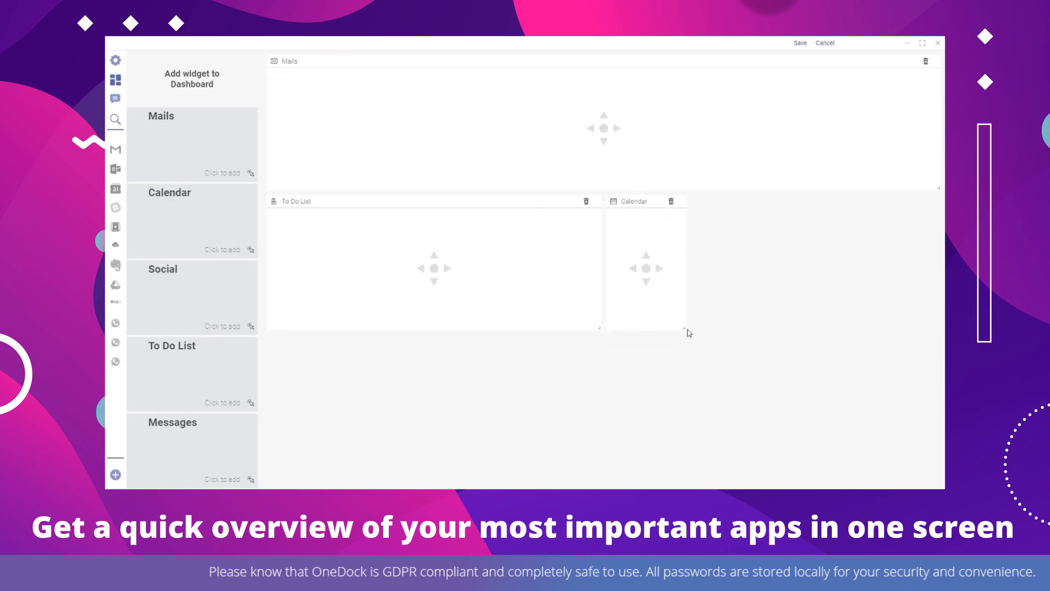
# - Save the widget layout and reload it so the mail, task and meeting content appears
pyautogui.click(797, 43)
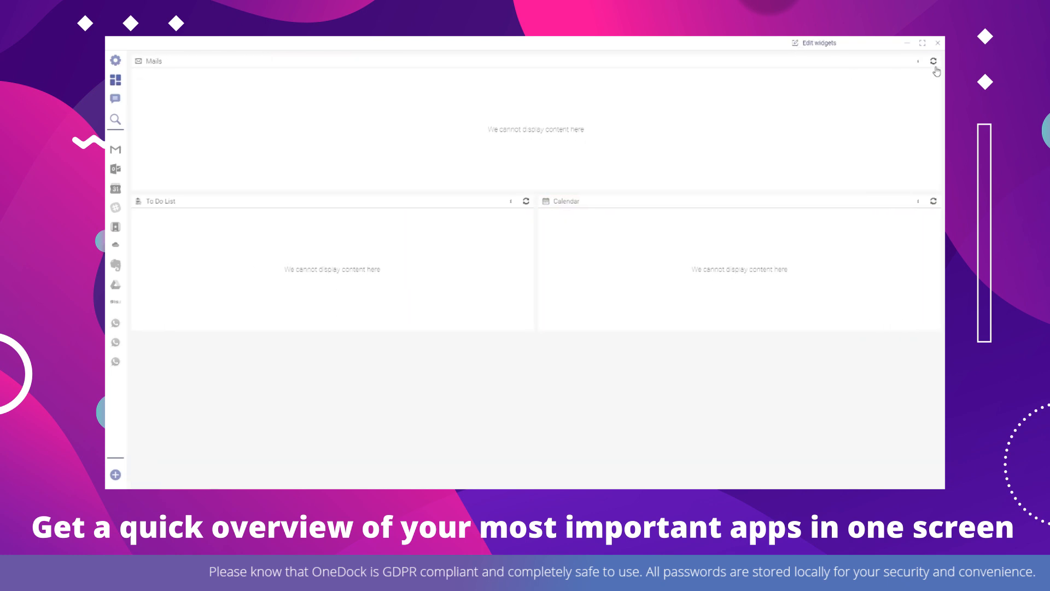
pyautogui.click(932, 59)
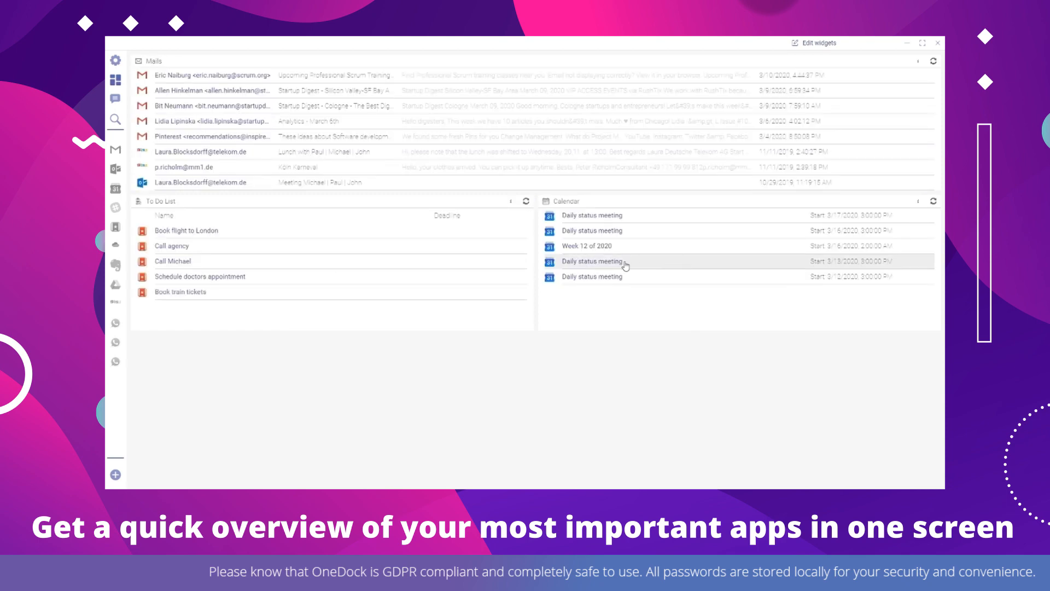
pyautogui.click(328, 90)
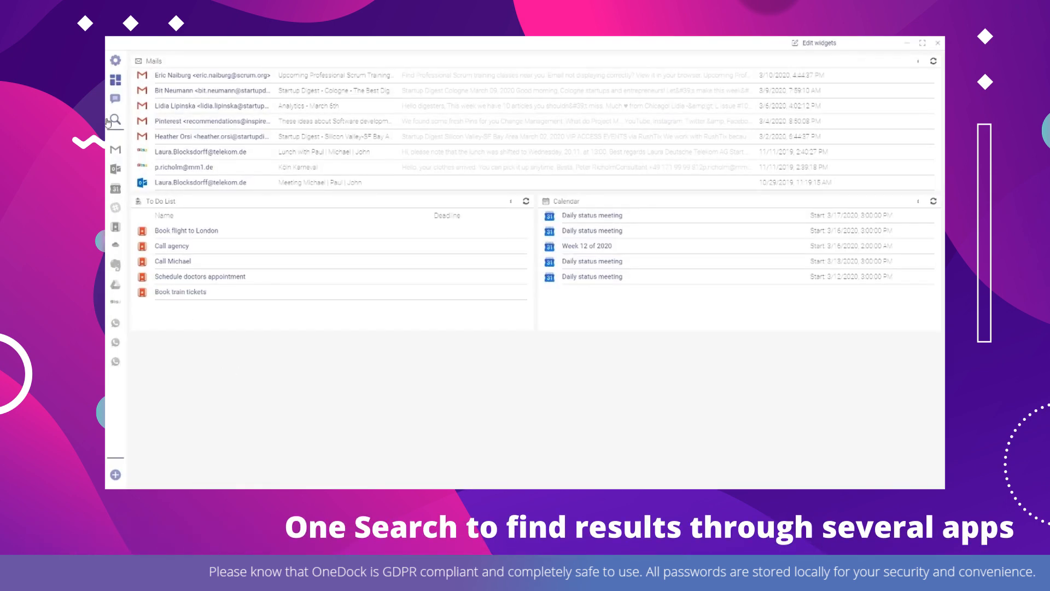
# - Search all connected apps for 'meeting' and review the Gmail and Calendar matches
pyautogui.click(115, 119)
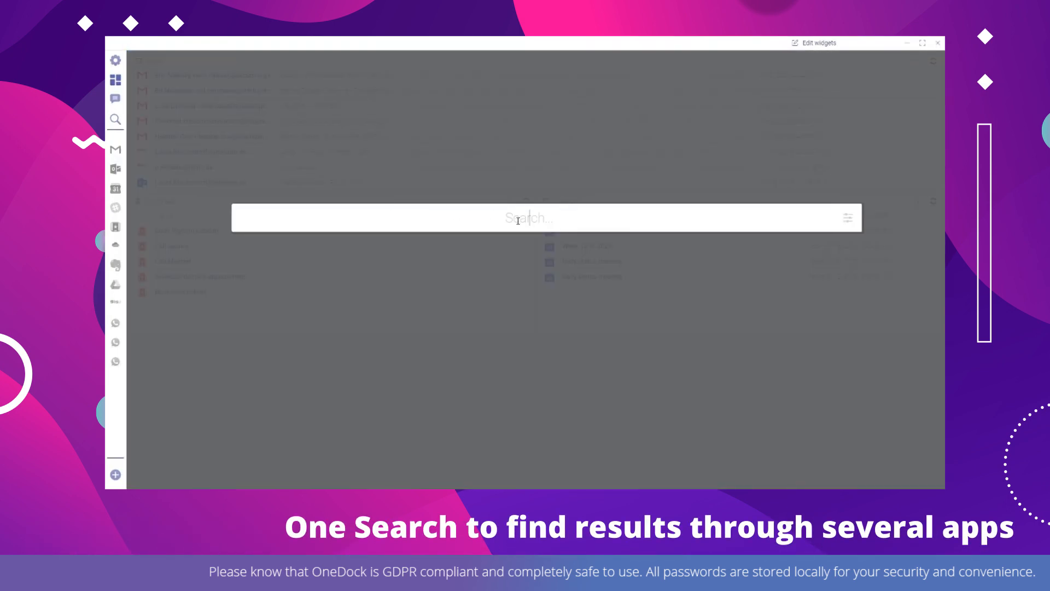
pyautogui.write('meeting')
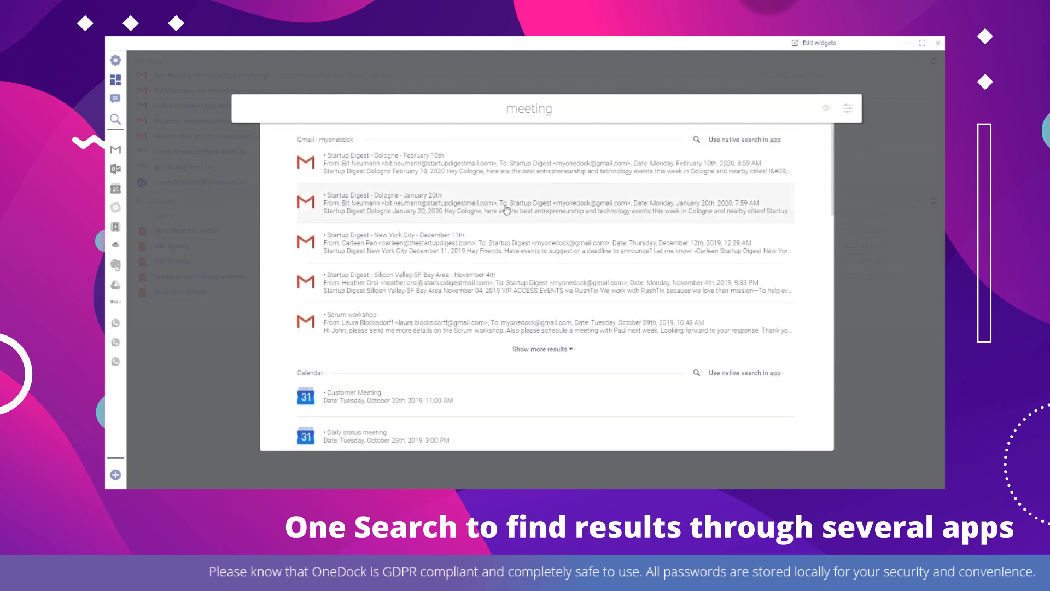
pyautogui.click(506, 211)
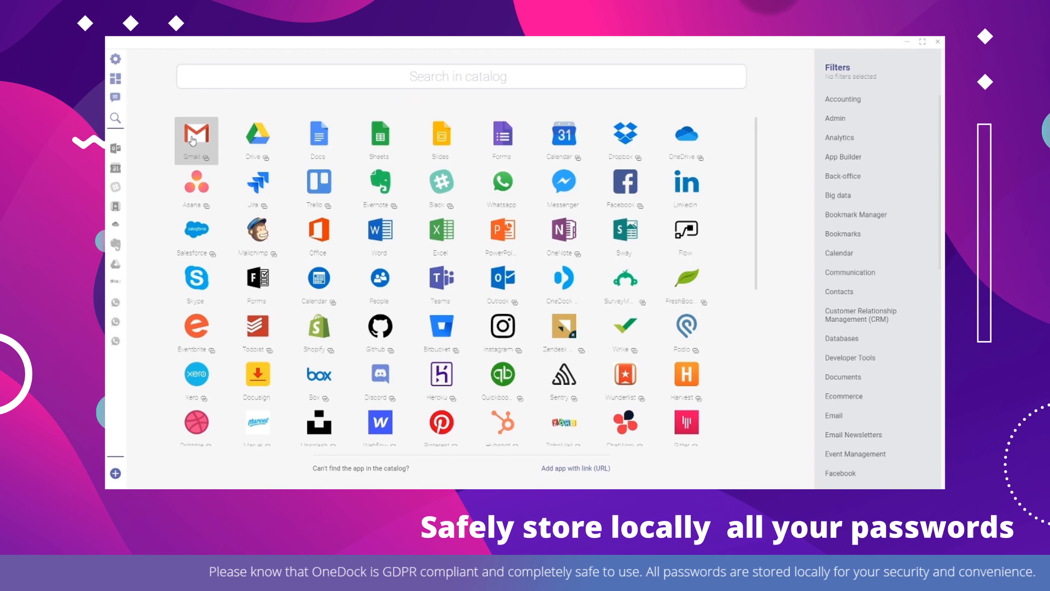
# - Add Gmail from the app catalog and submit its Google email and password sign-in
pyautogui.click(196, 140)
pyautogui.write('myone')
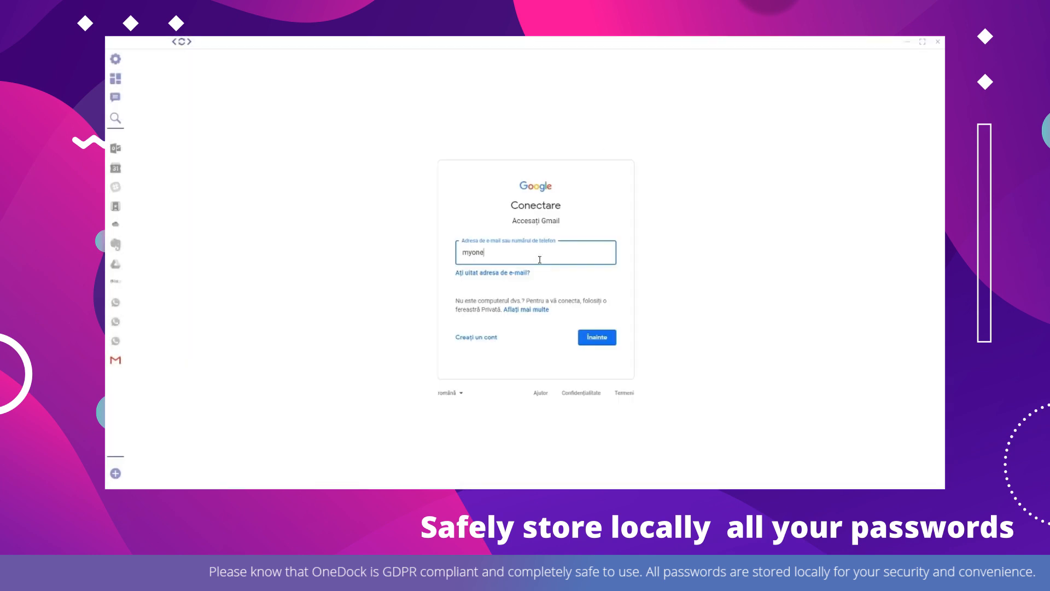
pyautogui.click(597, 337)
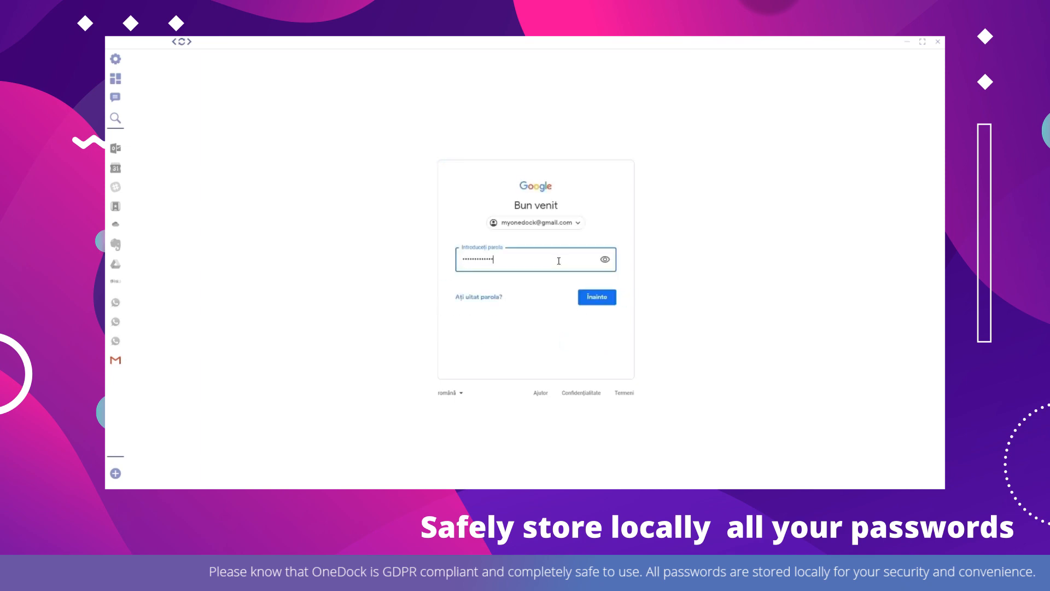
pyautogui.click(597, 297)
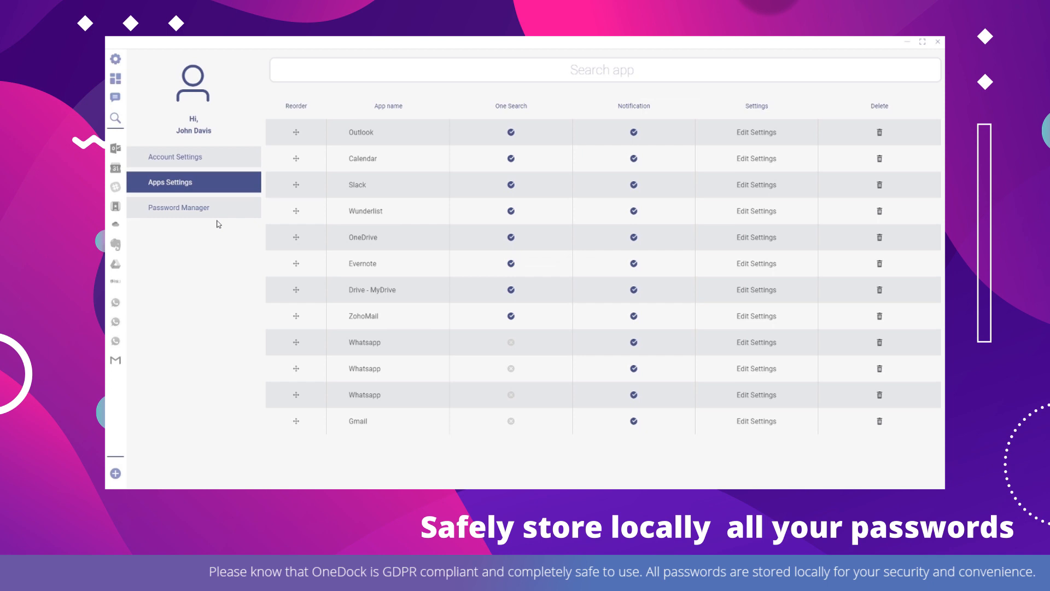
# - Show the Password Manager list of saved logins including the new Gmail entry
pyautogui.click(179, 207)
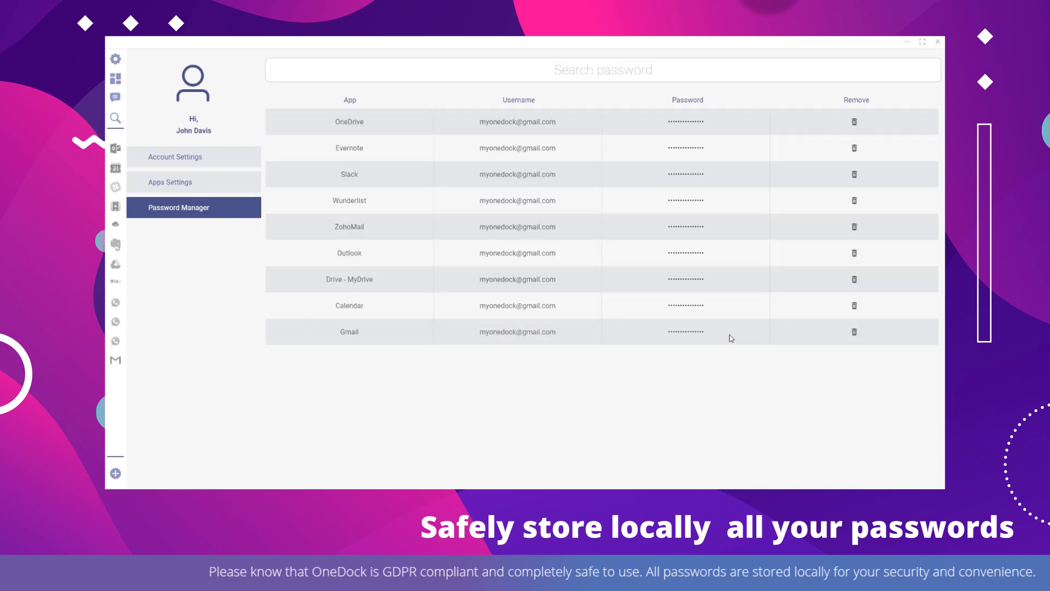